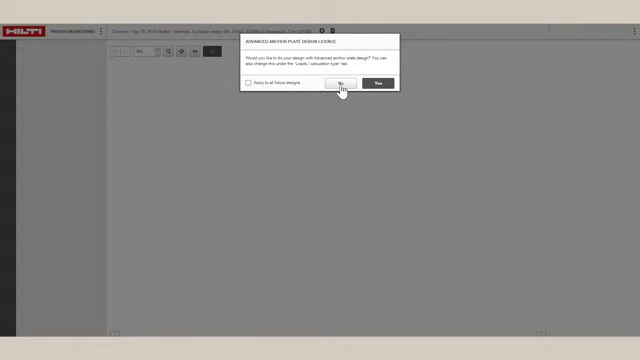
# Confirm and close the baseplate design notice to reveal the rigid-vs-CBFEM anchor load comparison
pyautogui.click(340, 84)
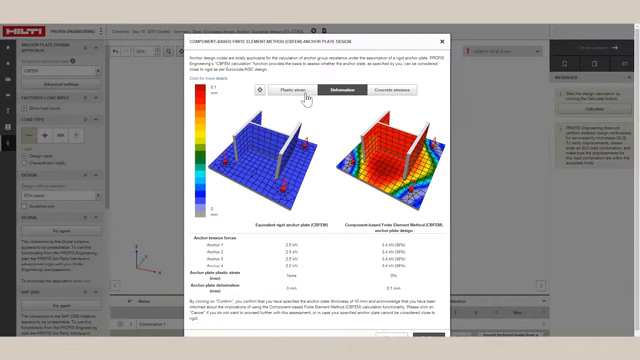
# Switch the FEM-versus-rigid comparison from anchor forces to baseplate deformation plots
pyautogui.click(302, 94)
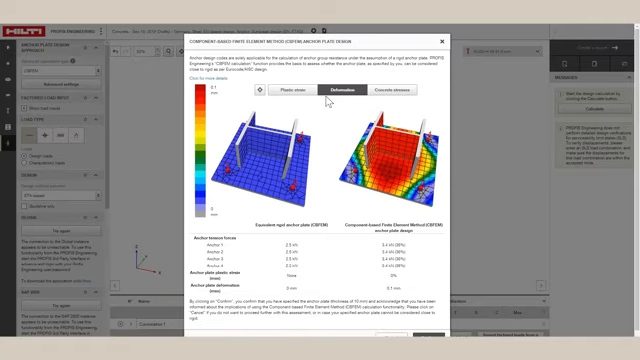
pyautogui.click(340, 92)
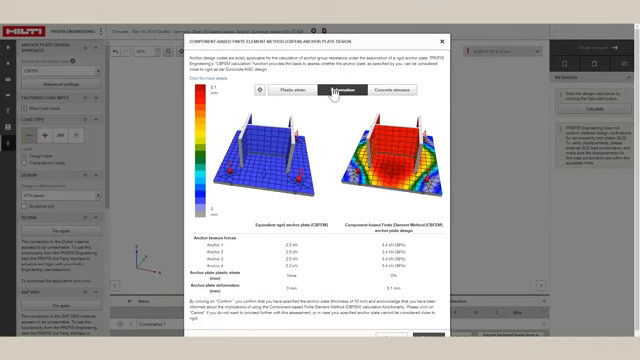